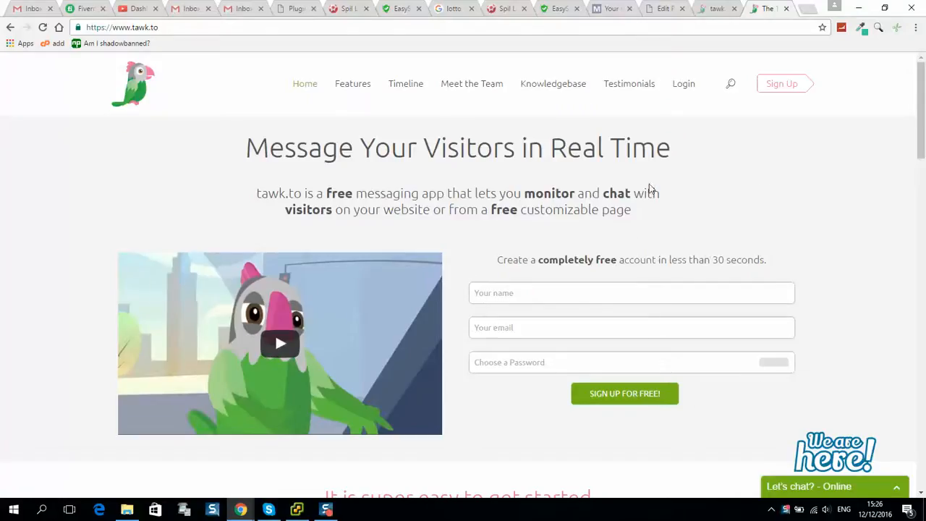
mouse_move(231, 133)
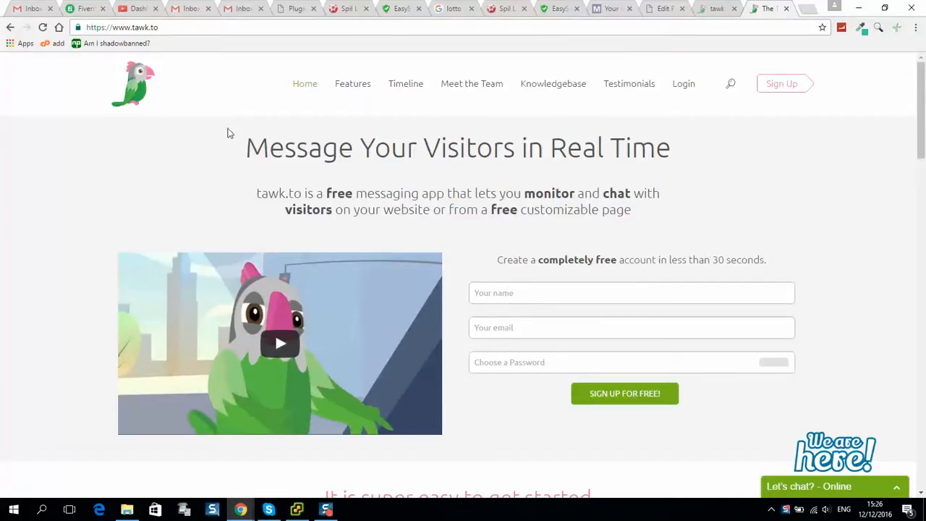
Scroll the dashboard to view the Step 1 Site Information wizard
scroll(down, 3)
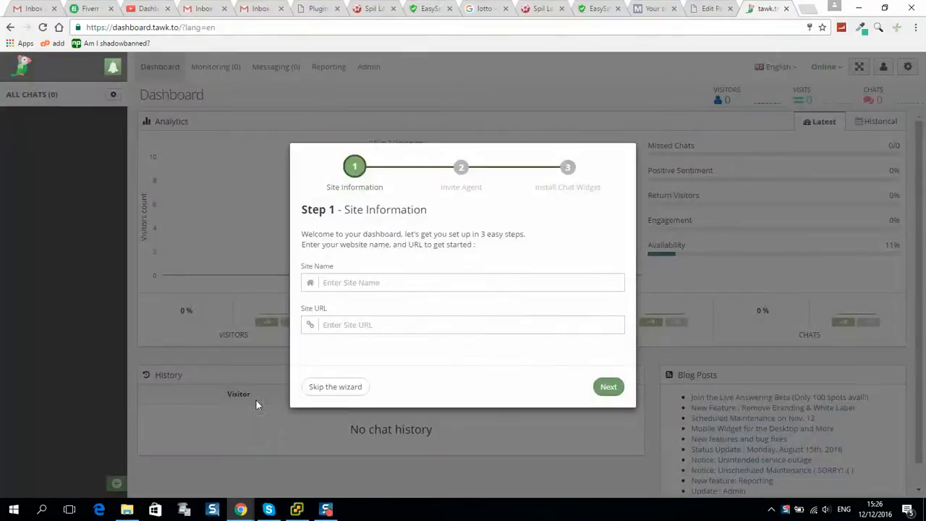
click(463, 283)
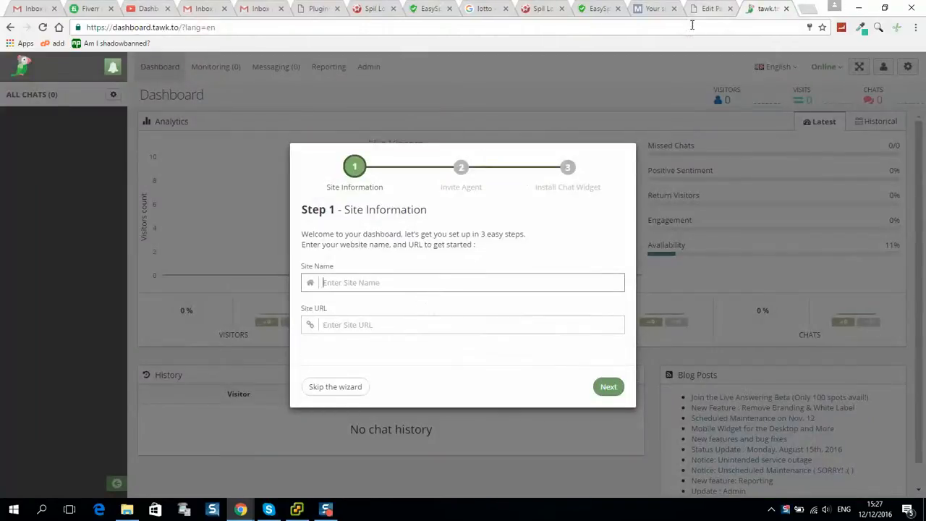
click(711, 8)
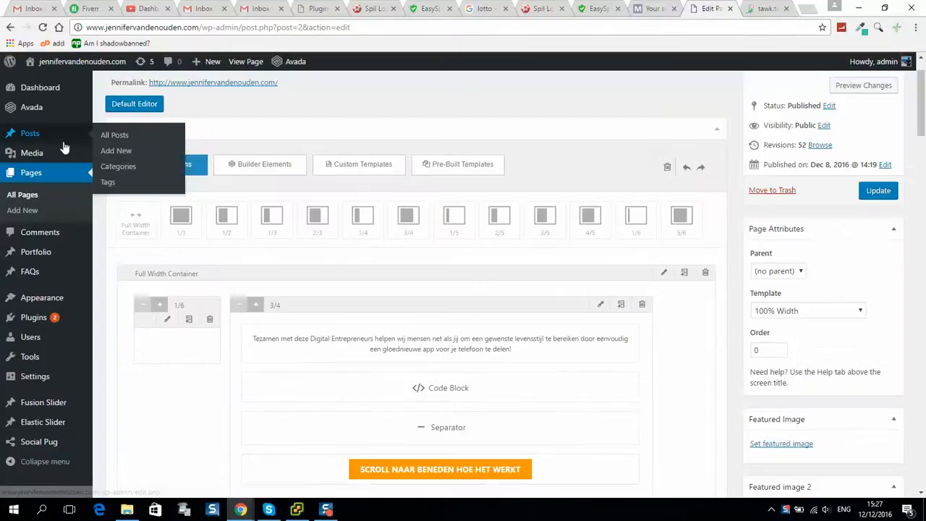
right_click(144, 27)
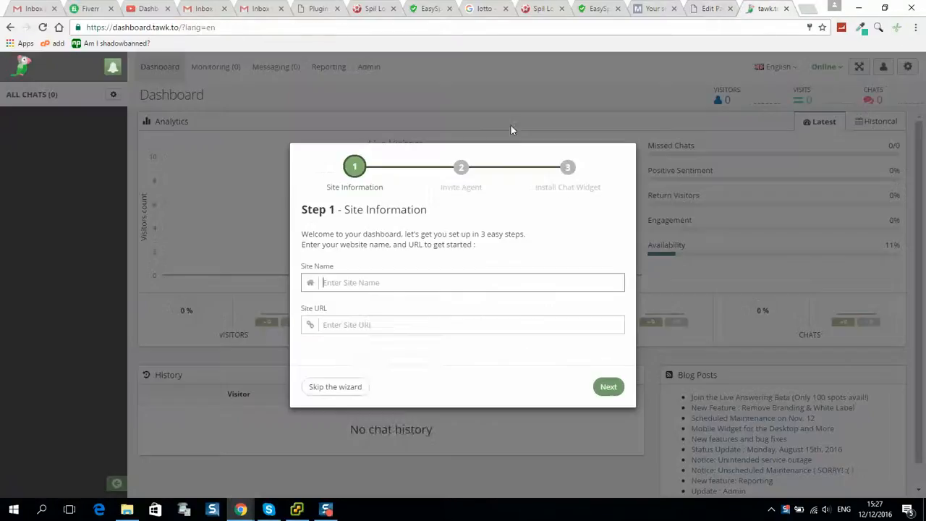
text(http://www.jennifervandenouden.com/)
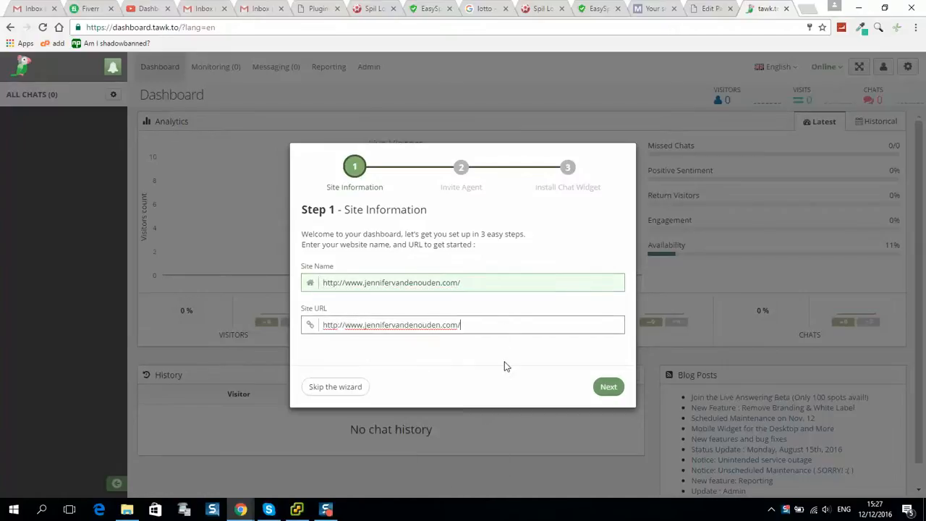
click(608, 386)
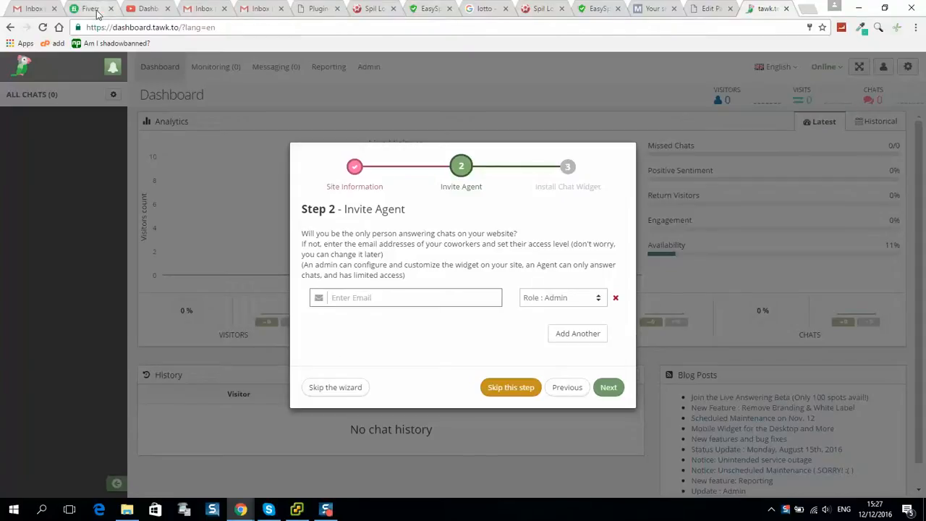
click(90, 8)
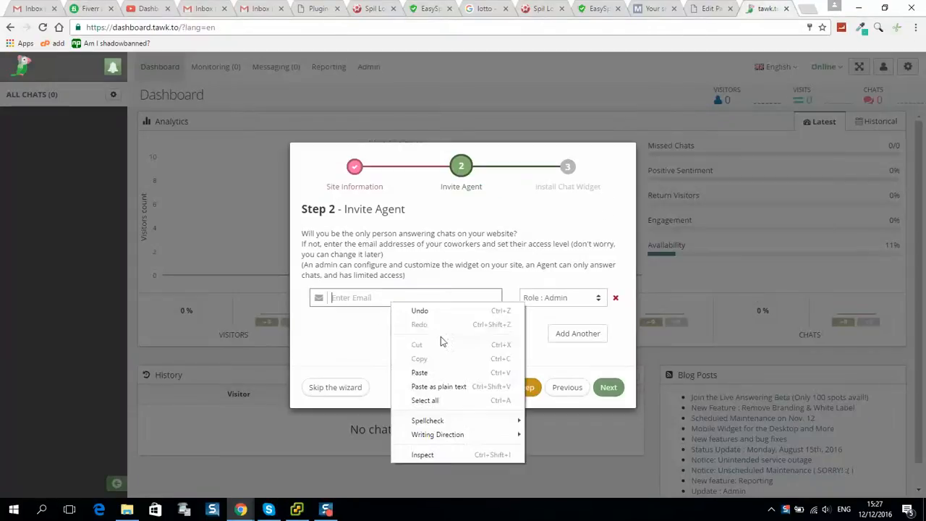
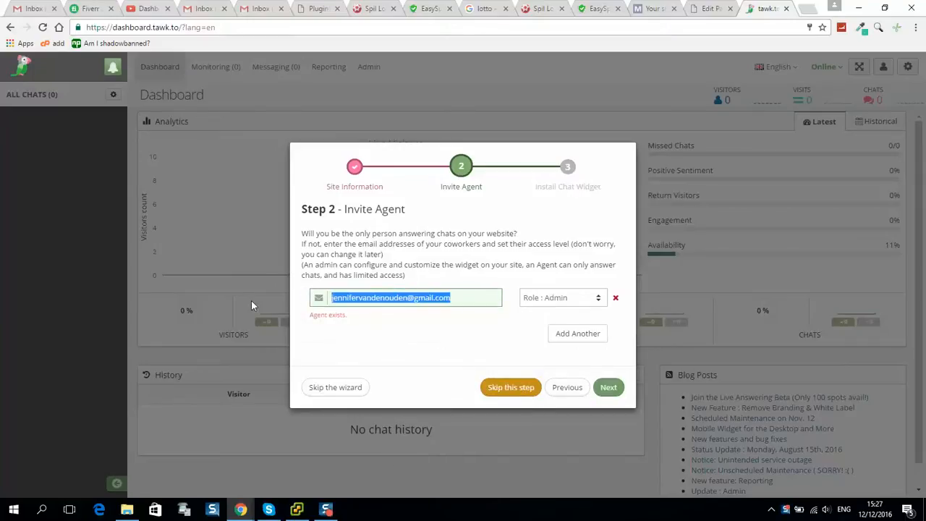
click(563, 297)
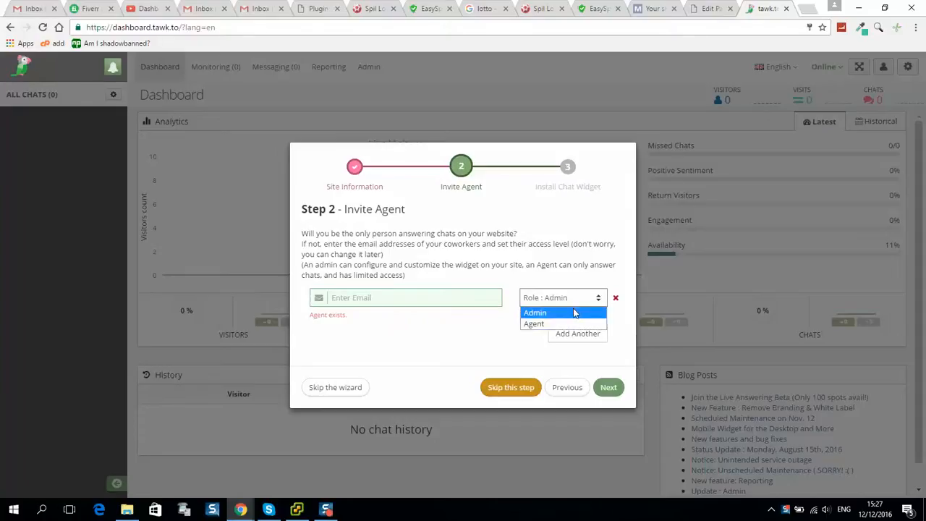
click(534, 323)
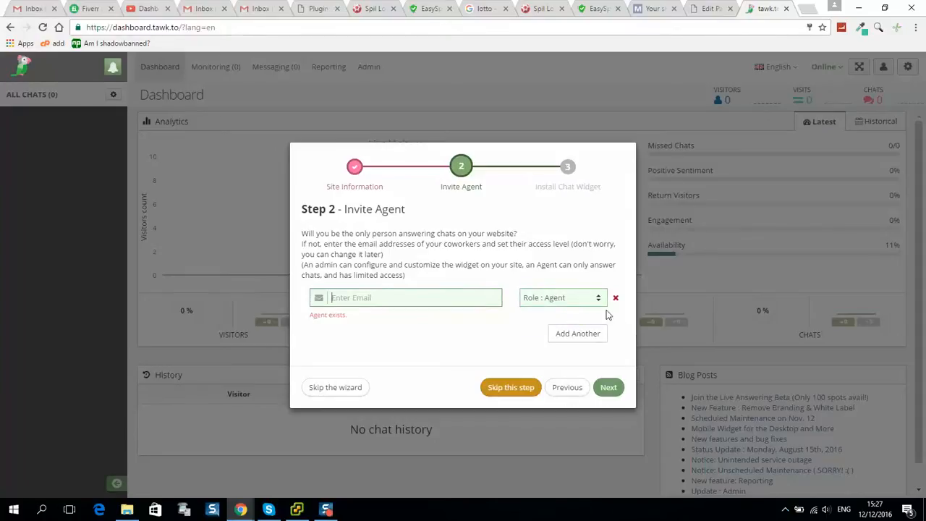
click(609, 387)
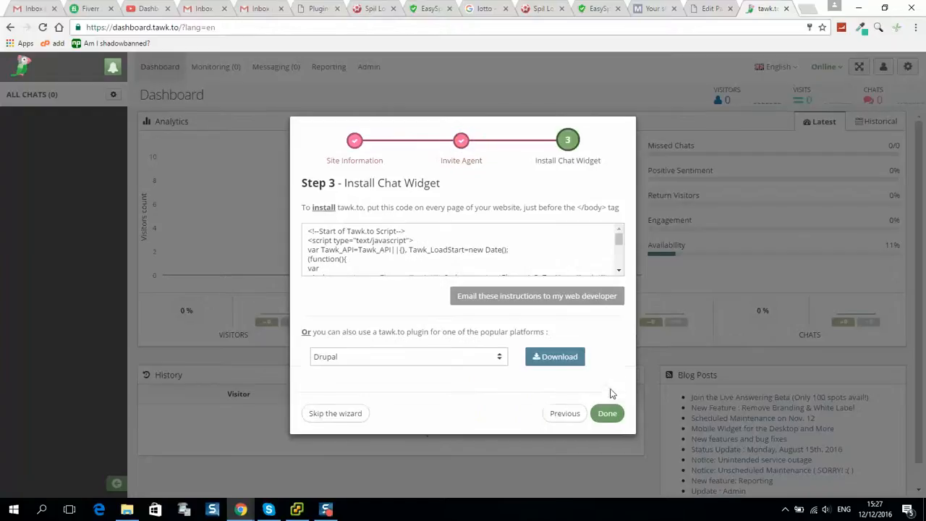
mouse_move(384, 200)
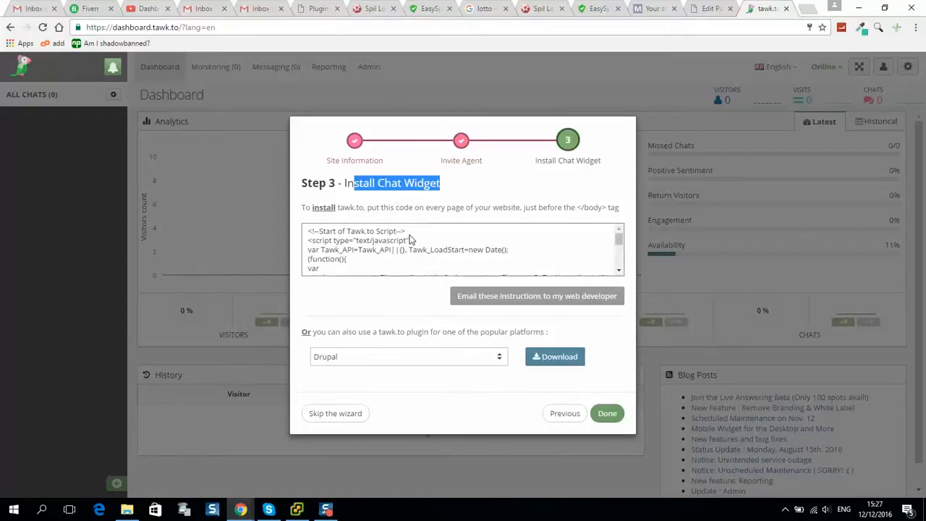
Copy the widget script, set the platform to WordPress, and switch to the WordPress tab
right_click(464, 250)
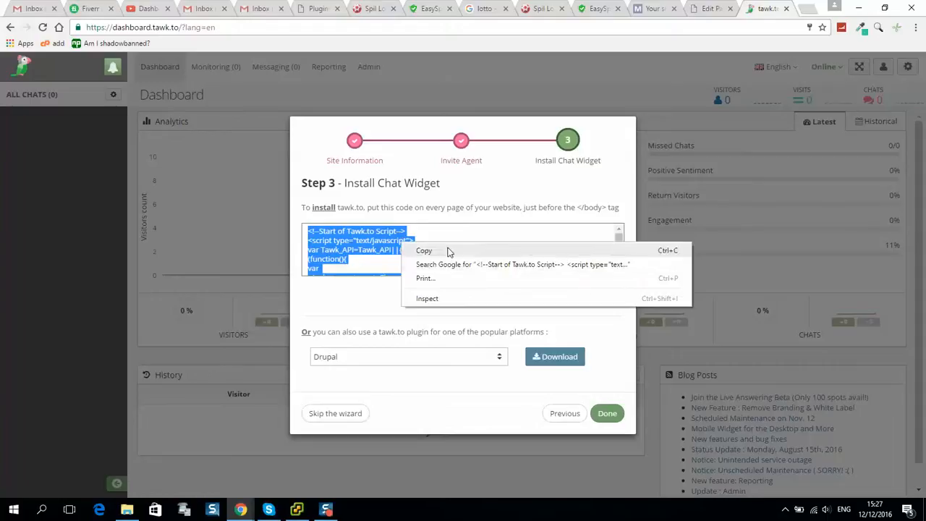
click(424, 250)
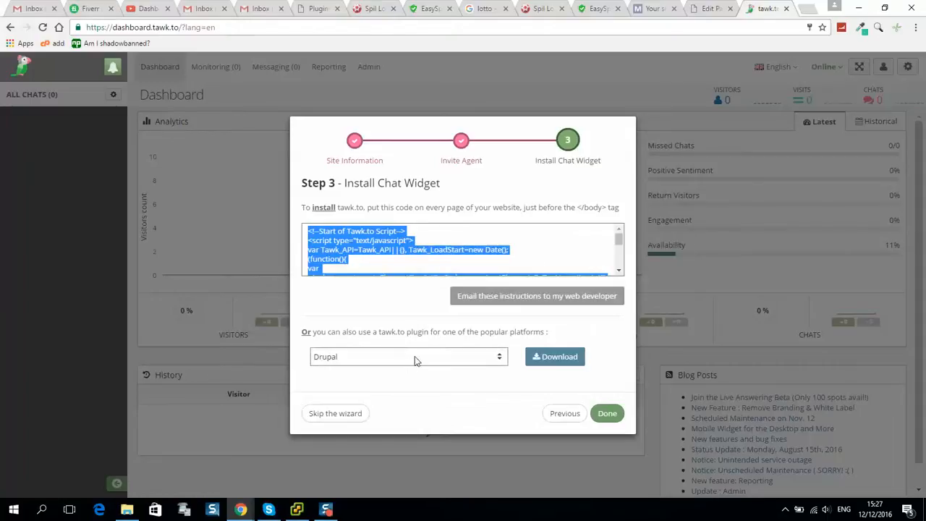
click(409, 356)
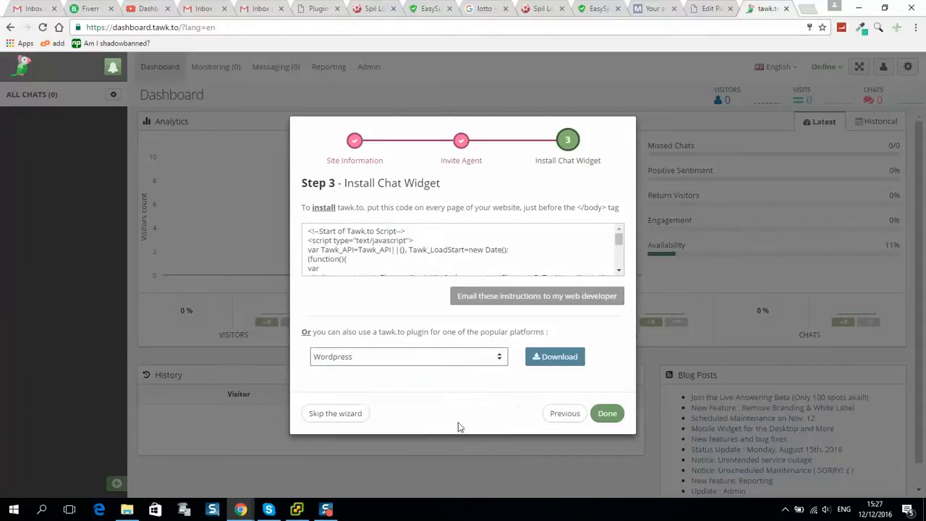
mouse_move(555, 356)
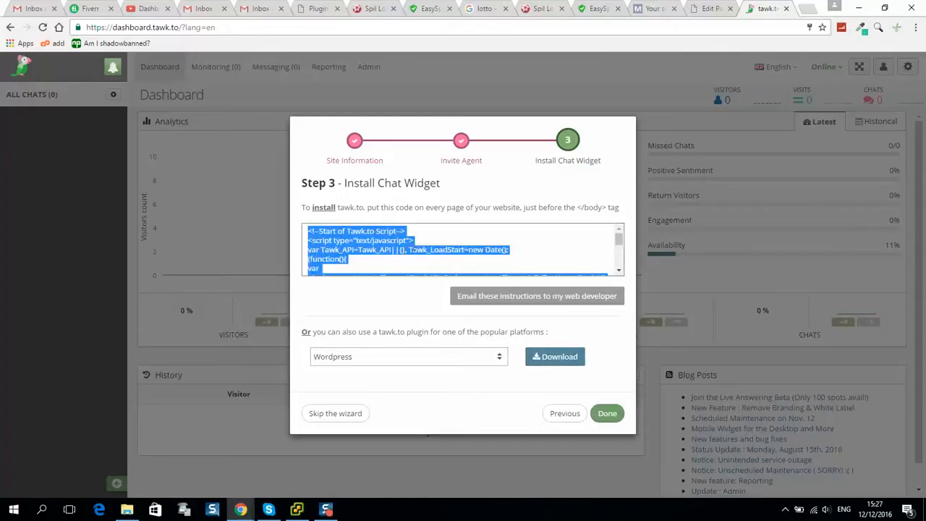
click(318, 8)
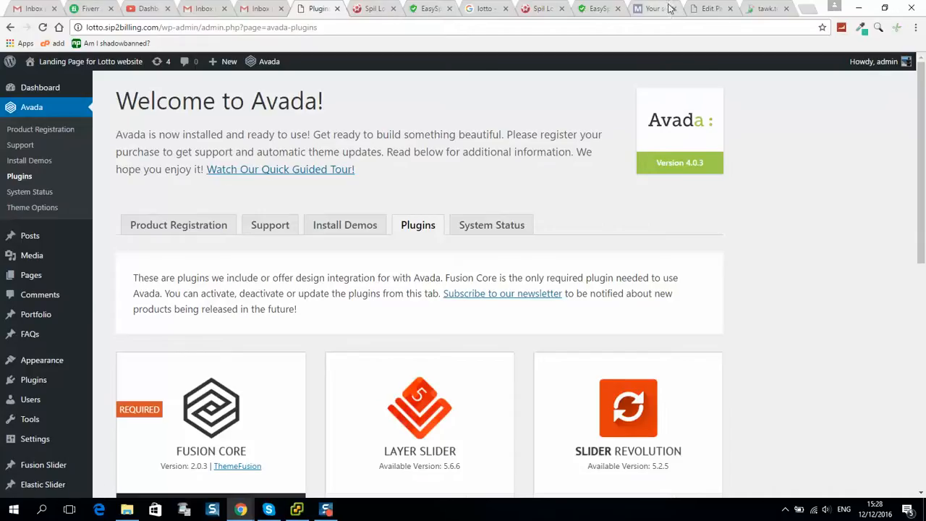
Paste the tawk.to script into a new Code Block on the Home page and update it
click(709, 8)
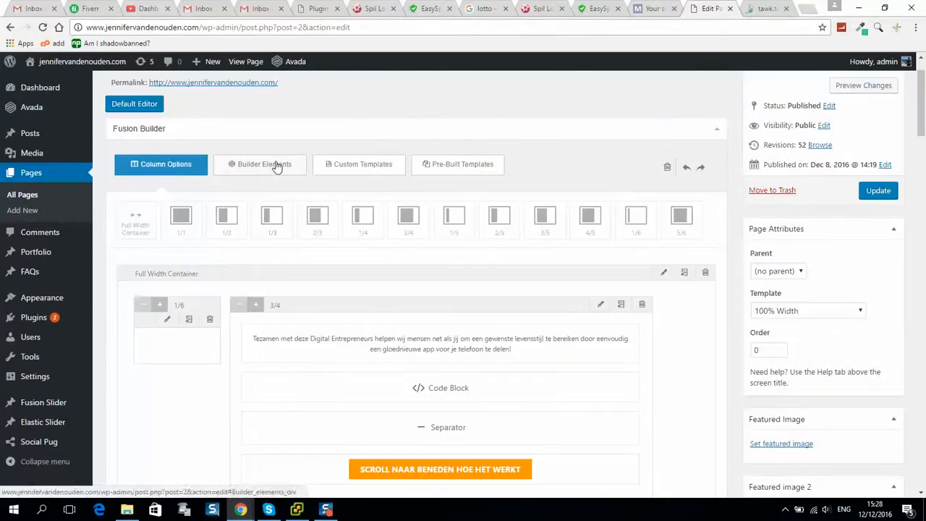
click(264, 163)
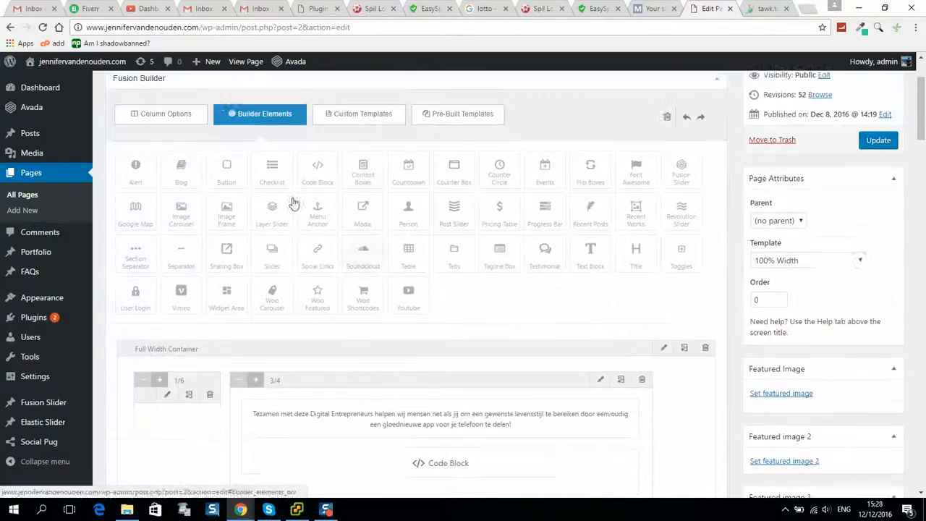
scroll(down, 3)
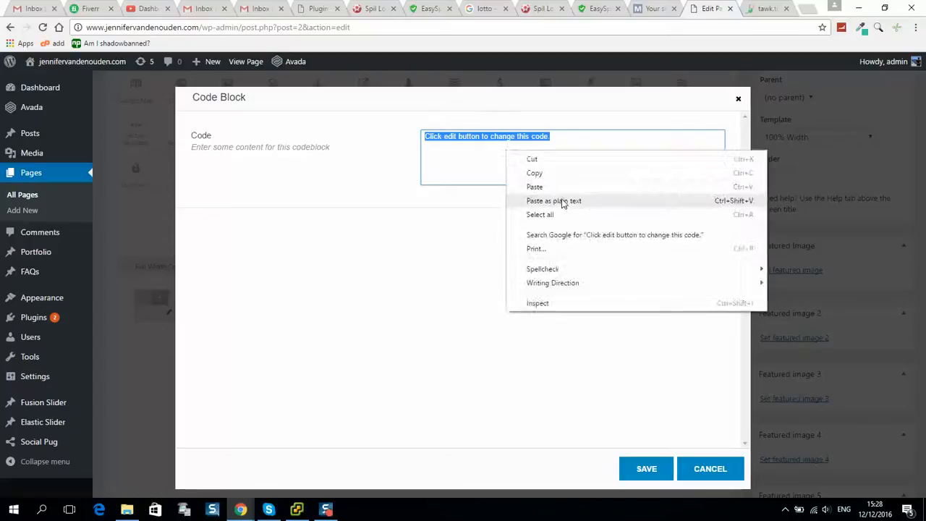
click(710, 469)
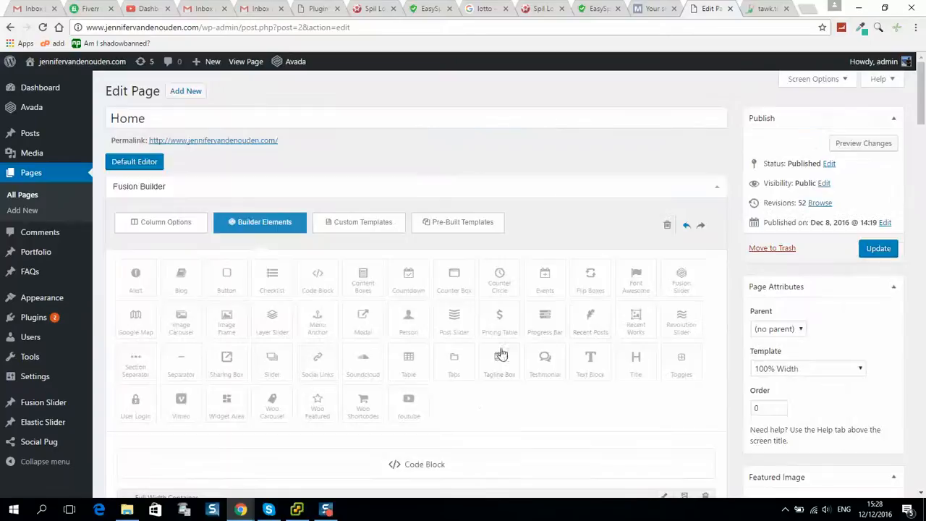
click(879, 248)
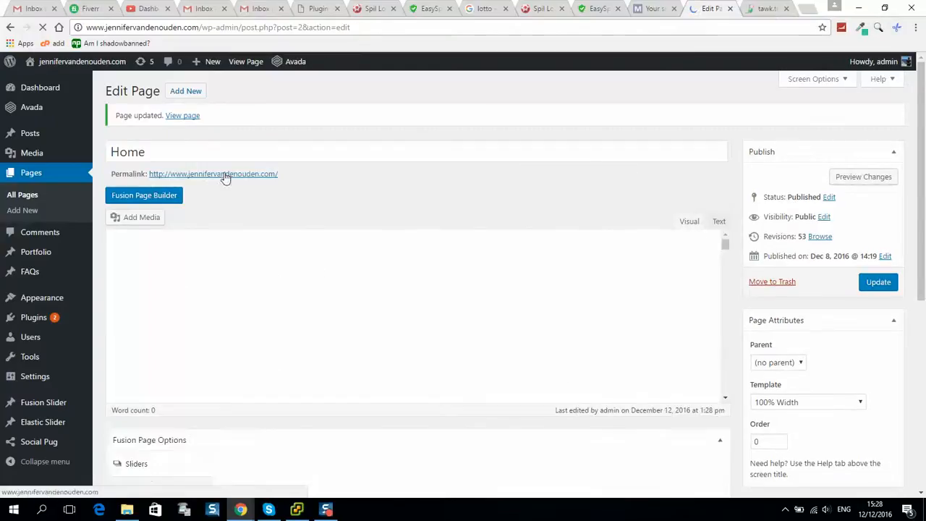
Scroll the live home page to confirm the chat widget shows online, then return to tawk.to
click(144, 194)
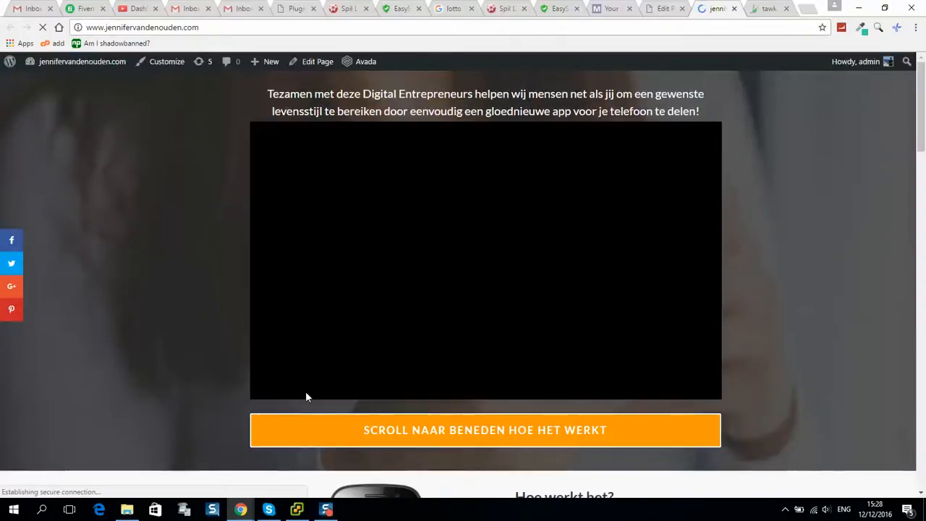
scroll(down, 3)
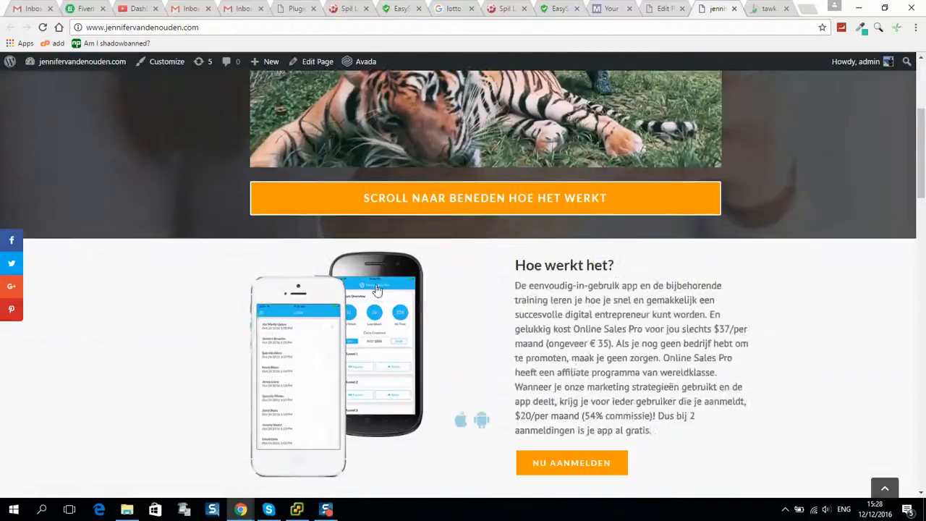
scroll(down, 3)
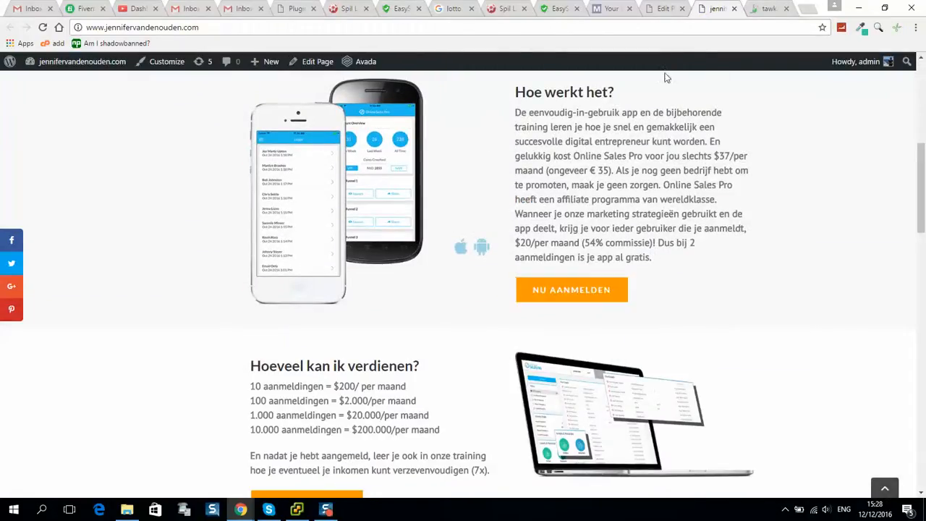
right_click(142, 27)
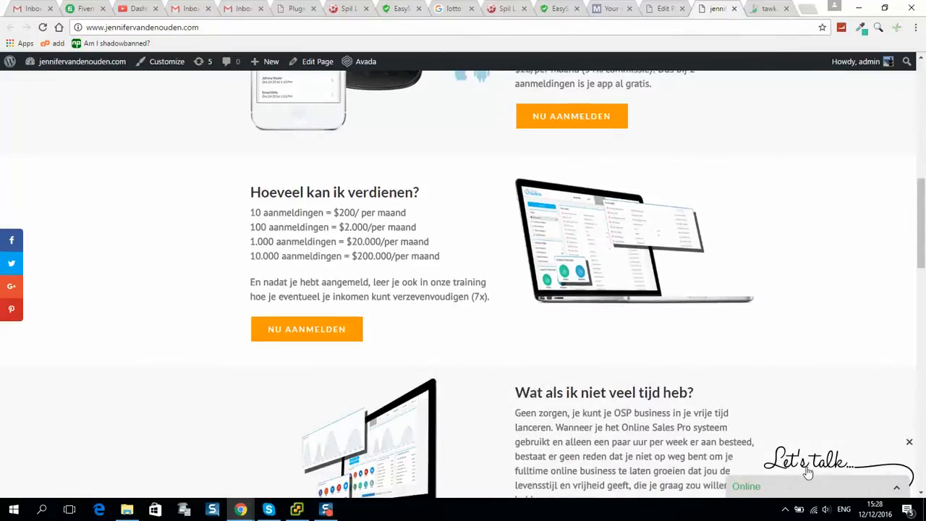
click(769, 8)
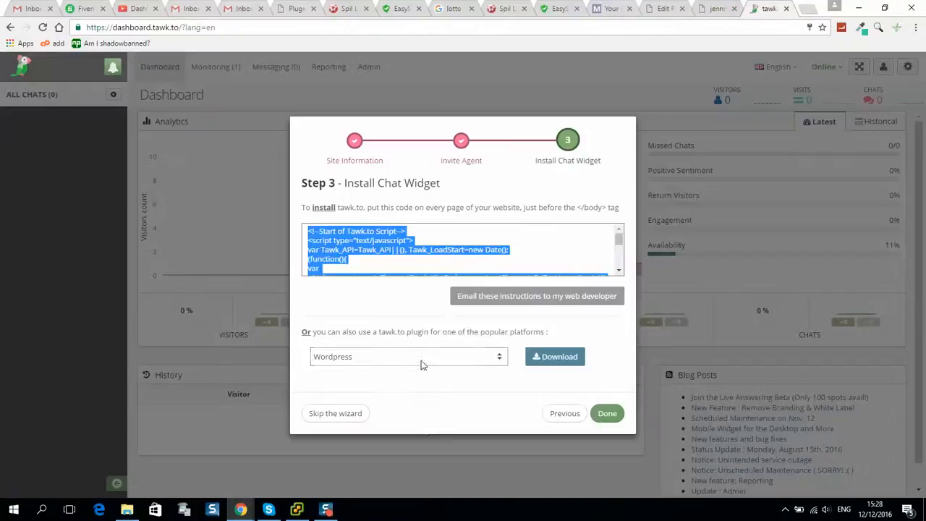
Close the wizard with Done and go to the Admin page
click(606, 413)
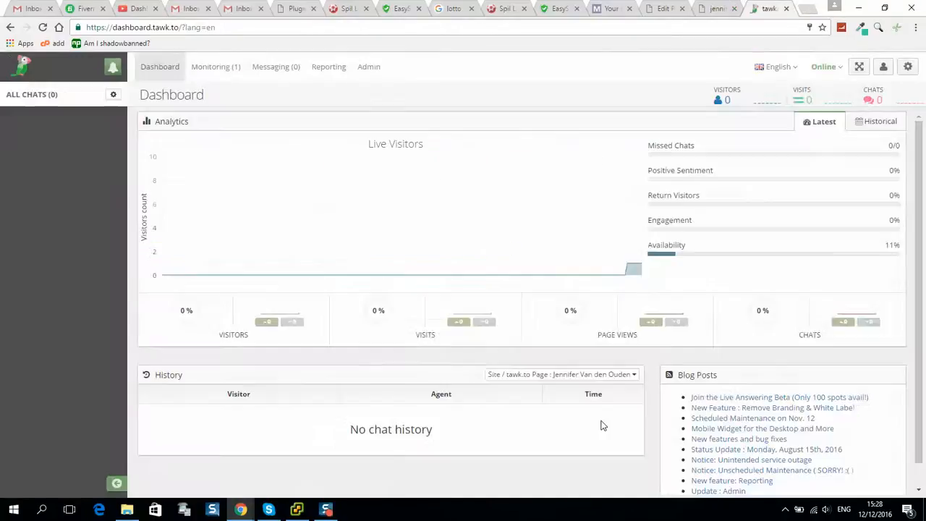
mouse_move(659, 82)
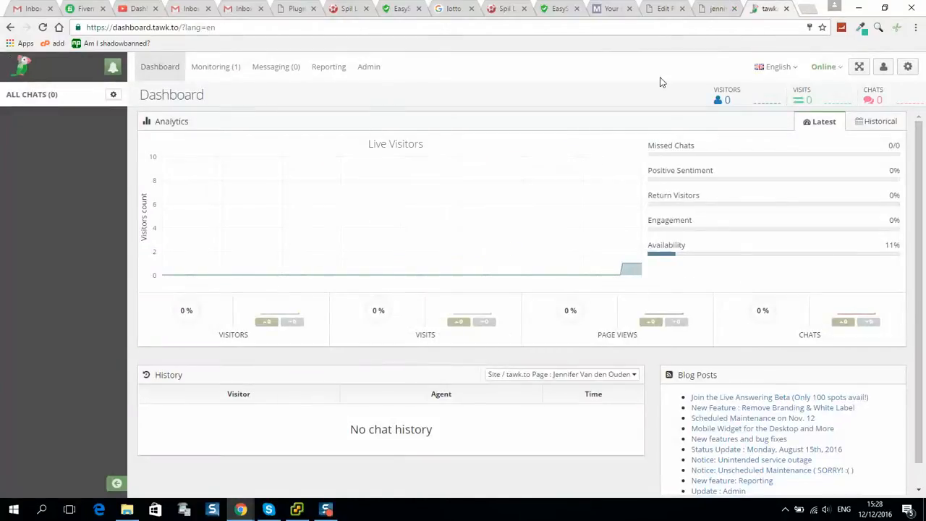
click(368, 67)
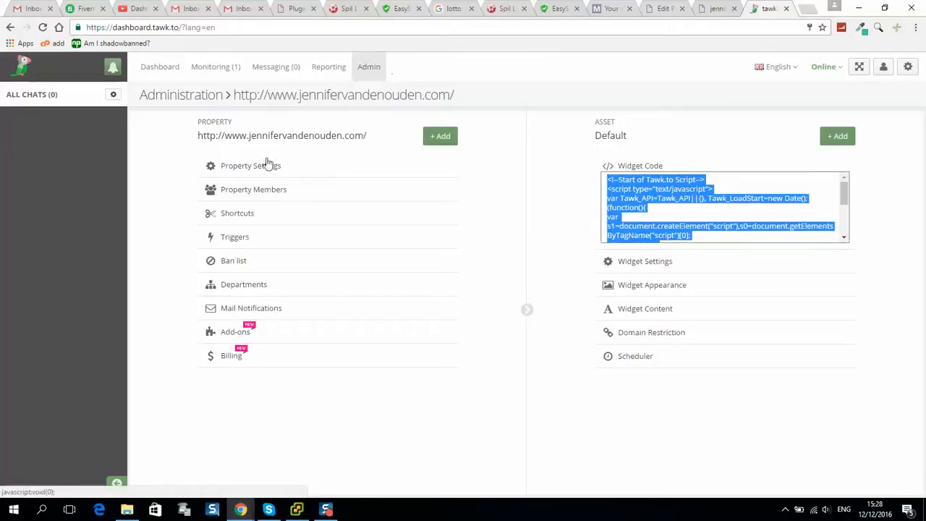
mouse_move(652, 284)
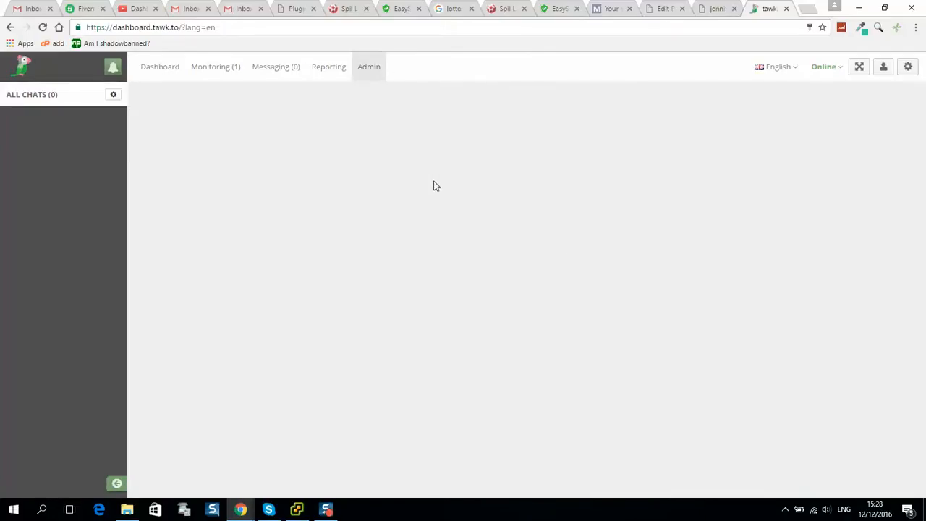
Open Widget Appearance and scroll down to the Bubble section
click(369, 67)
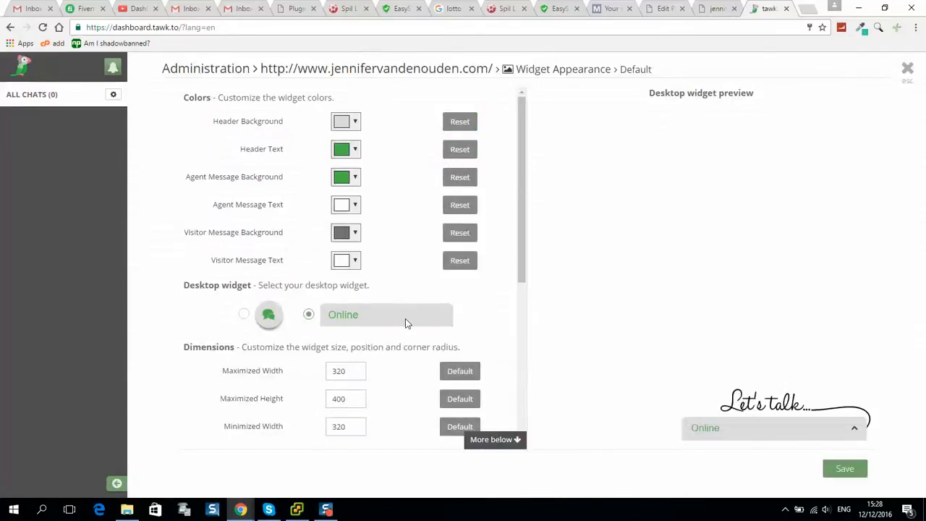
mouse_move(425, 220)
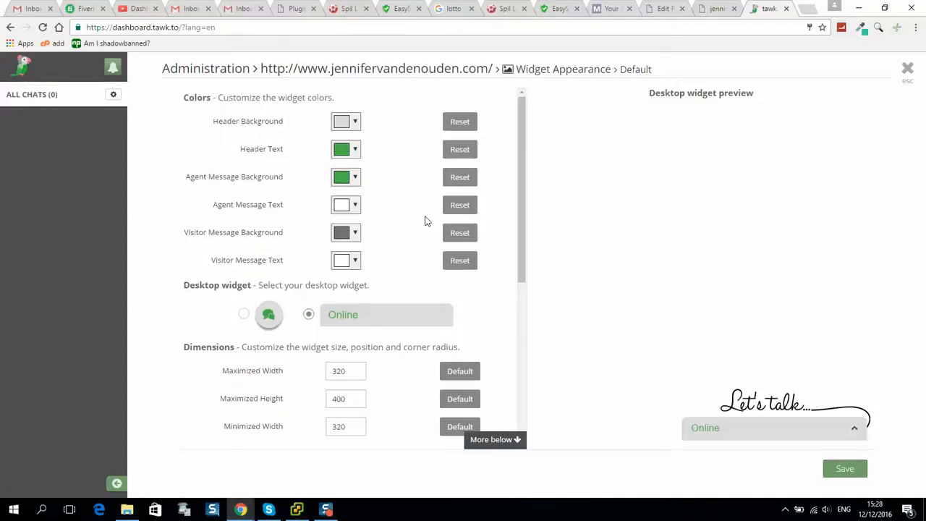
scroll(down, 3)
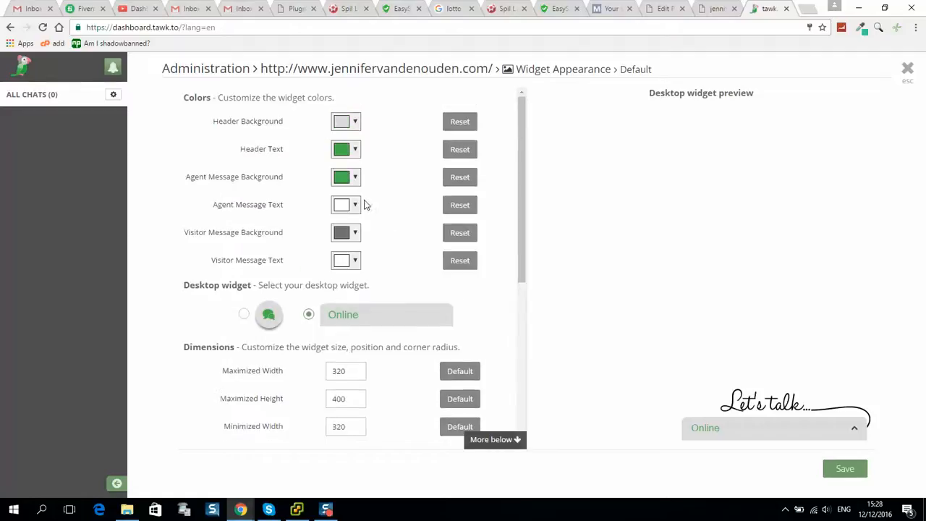
scroll(down, 3)
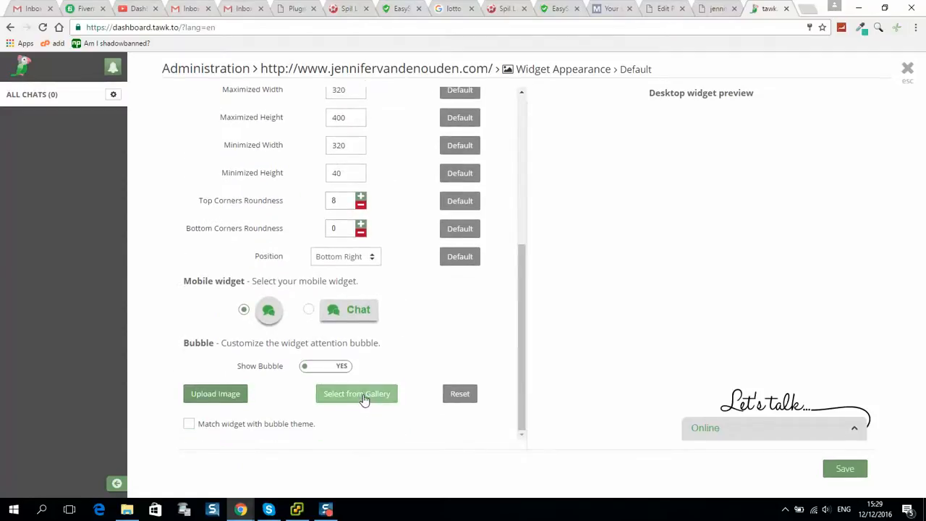
Choose the yellow 'Let's Chat! We Are Here!' bubble from the gallery
click(356, 393)
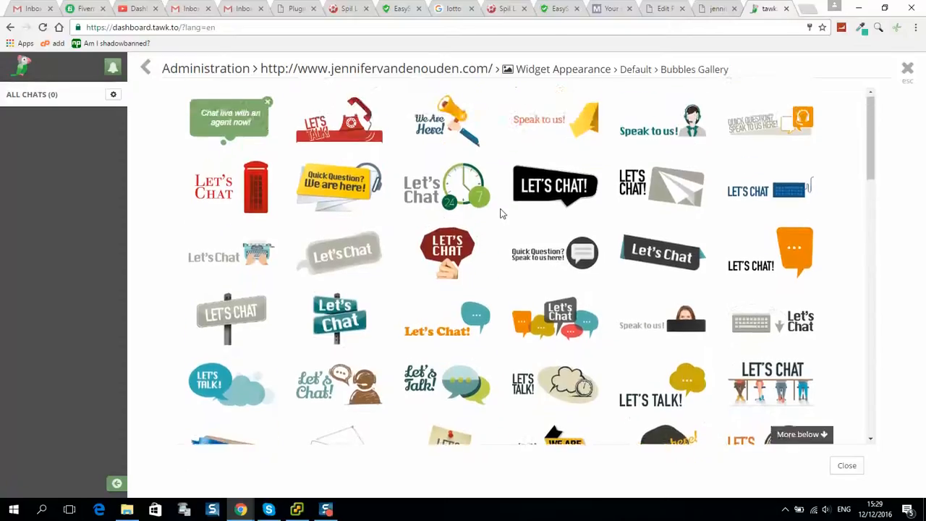
scroll(down, 3)
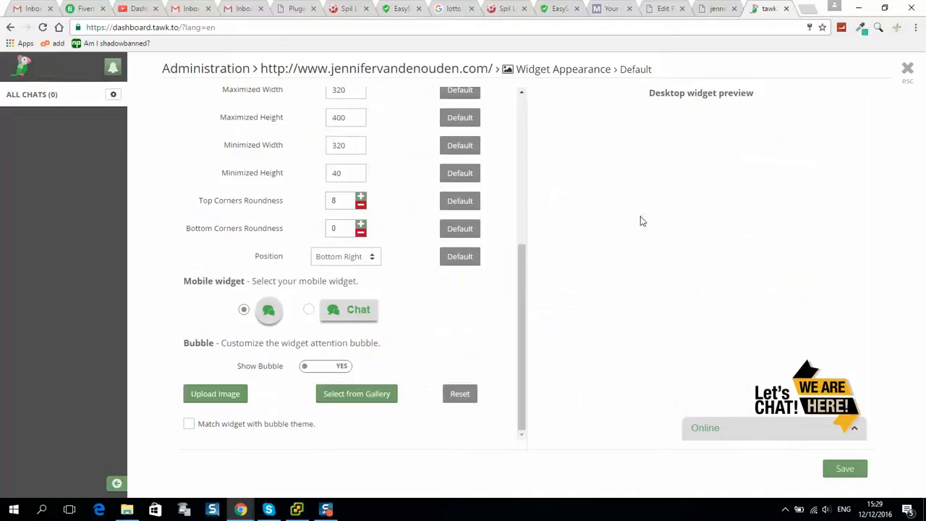
Scroll to the Colors section and open the #dddddd Header Background swatch
scroll(up, 3)
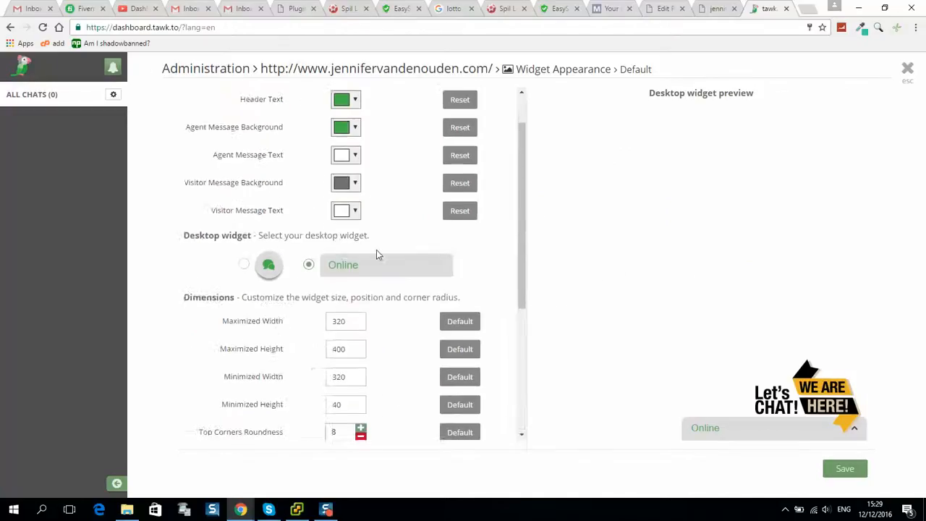
scroll(down, 3)
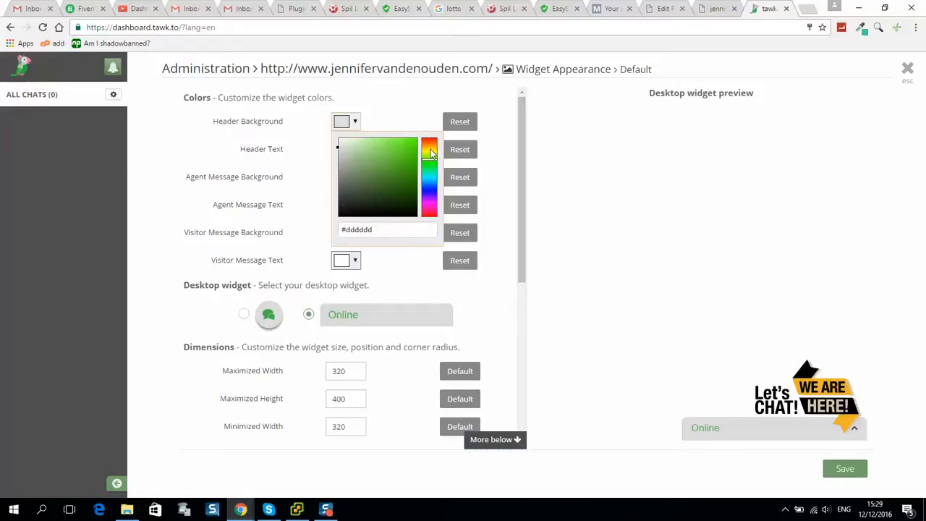
Shift the header colour picker to the yellow hue and settle on a bright yellow shade
click(429, 150)
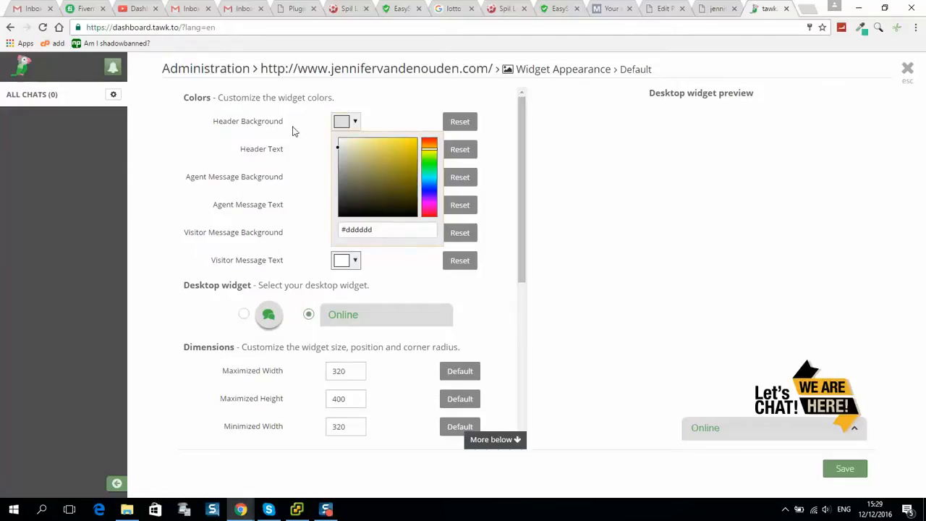
click(430, 149)
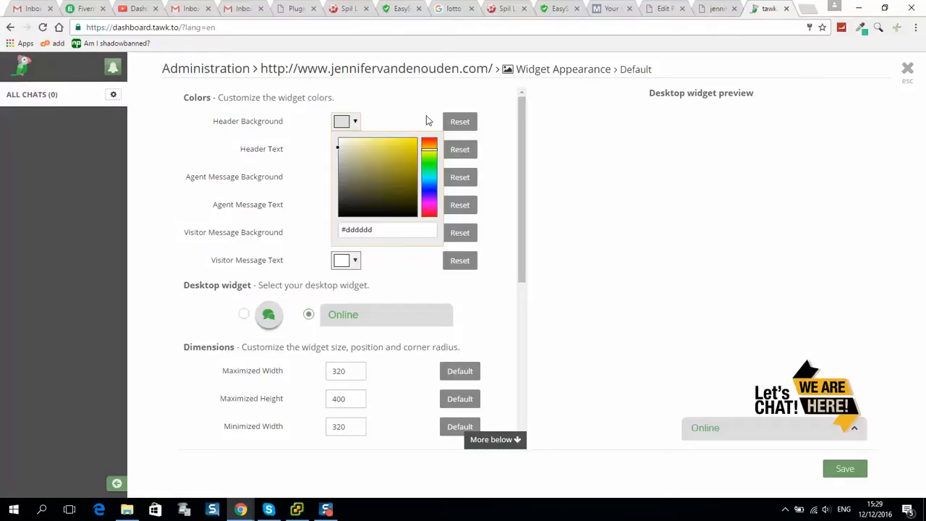
click(388, 172)
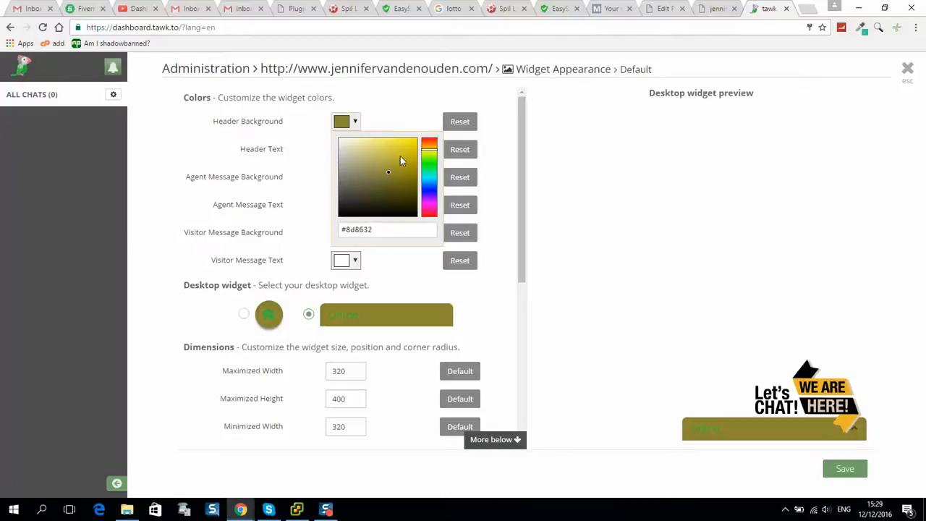
click(406, 160)
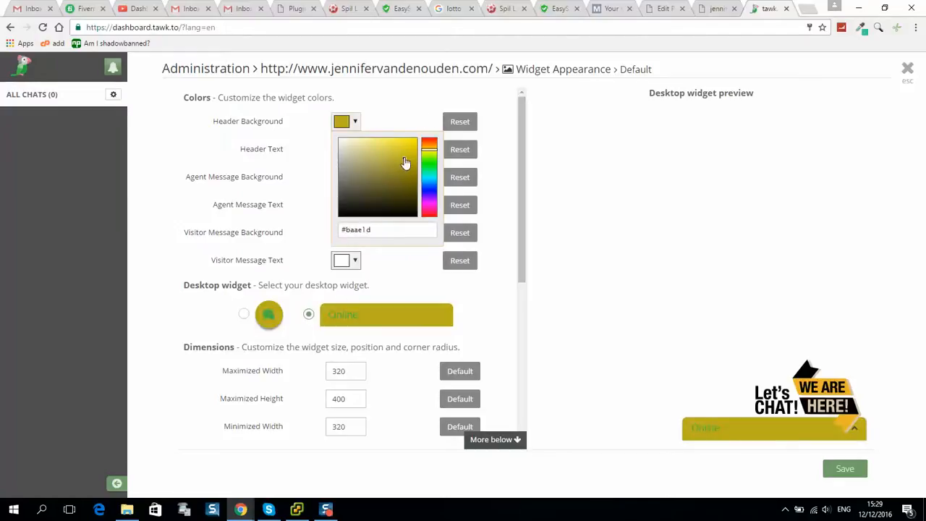
click(405, 148)
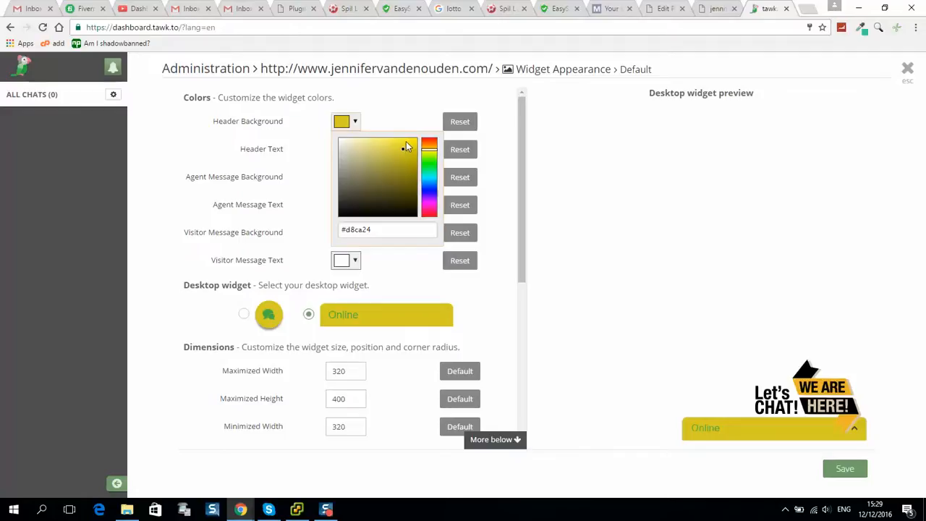
click(408, 148)
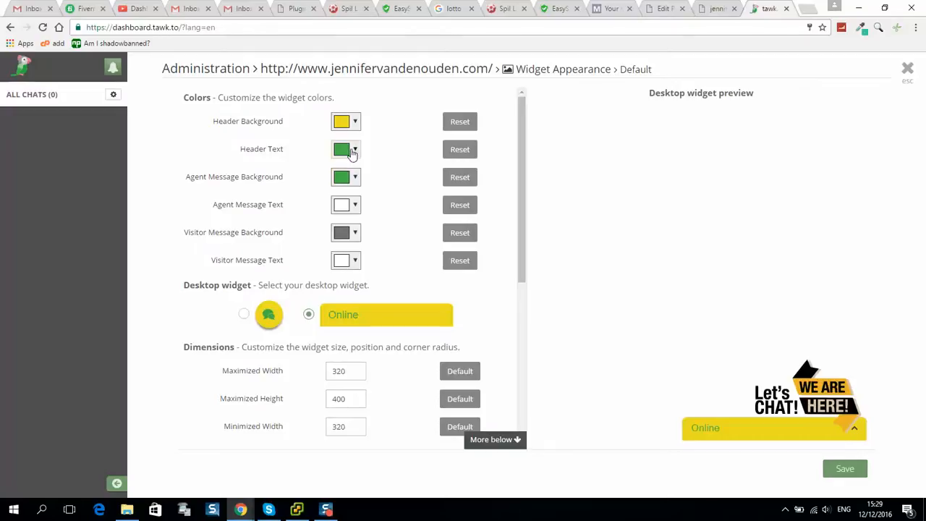
Set the header text colour to black (#000000) and scroll past the bubble settings
click(345, 149)
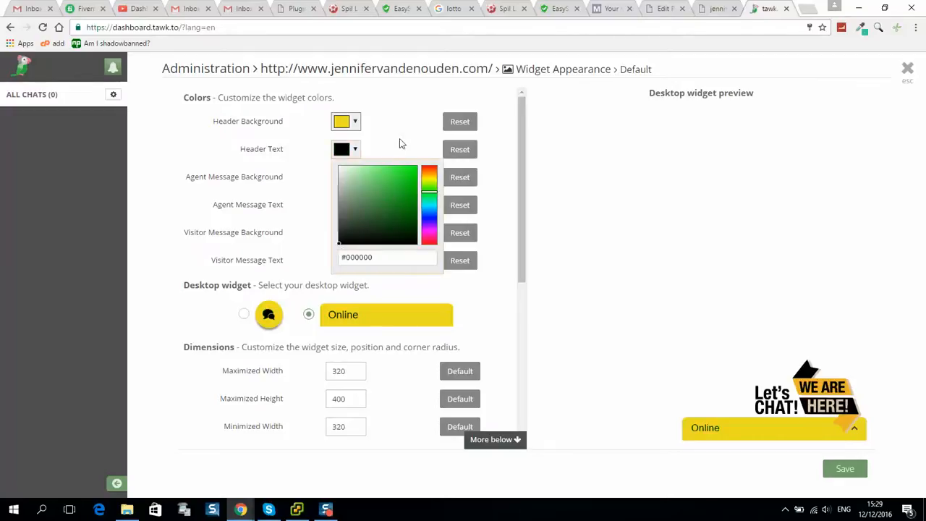
scroll(down, 3)
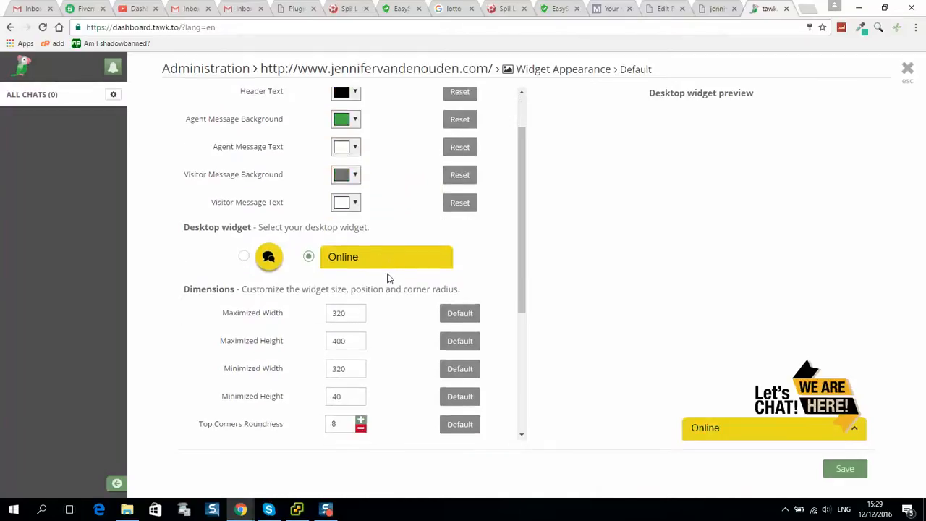
scroll(down, 3)
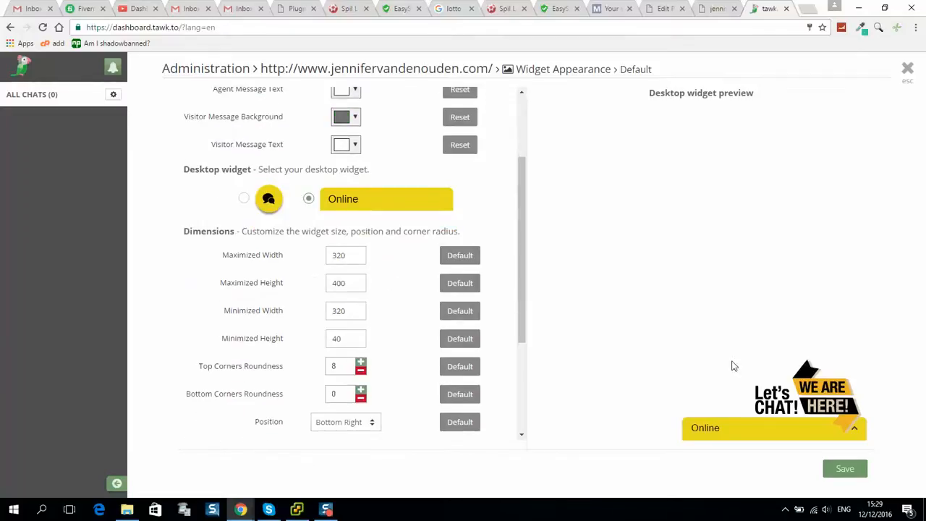
scroll(down, 3)
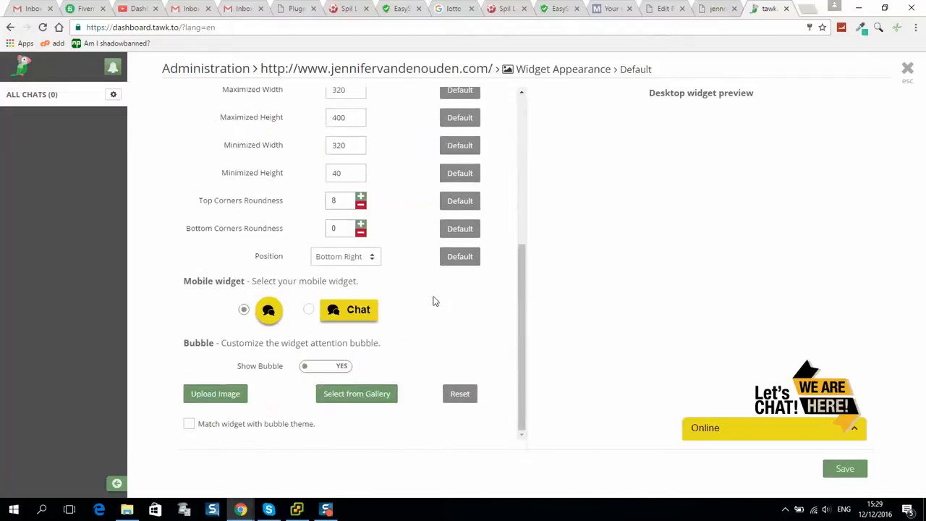
mouse_move(845, 468)
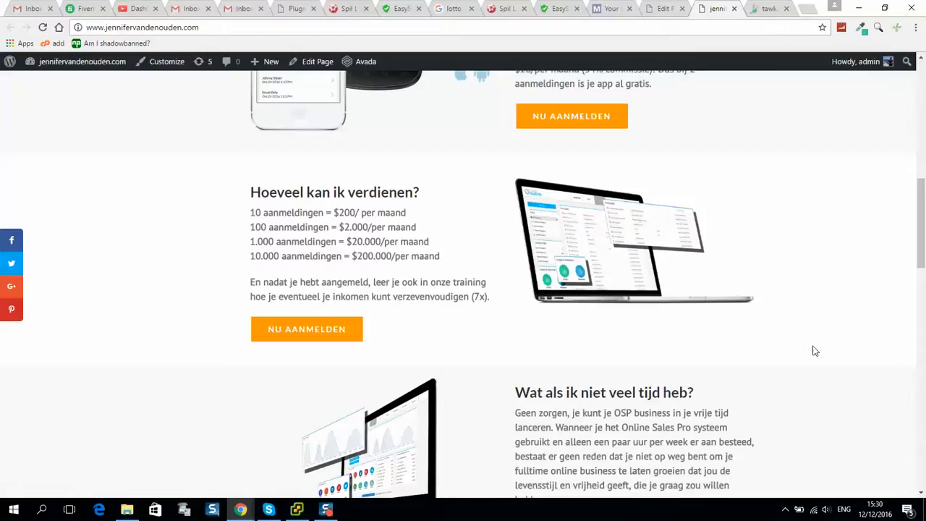
Reload the live WordPress homepage and open the yellow chat widget
scroll(down, 3)
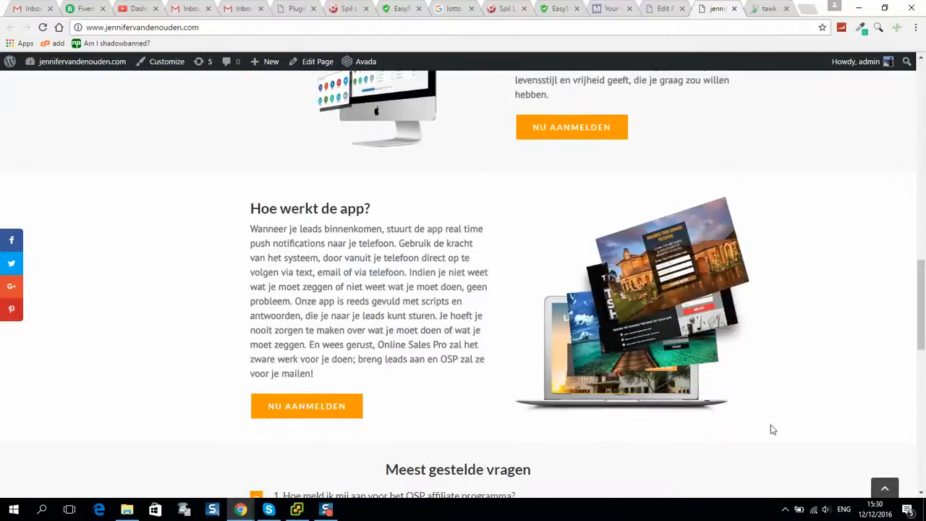
right_click(143, 27)
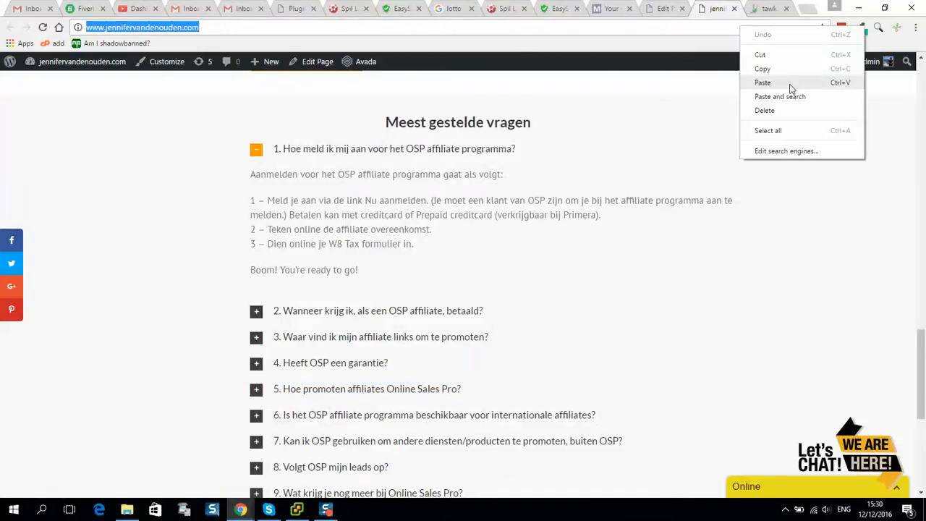
click(724, 294)
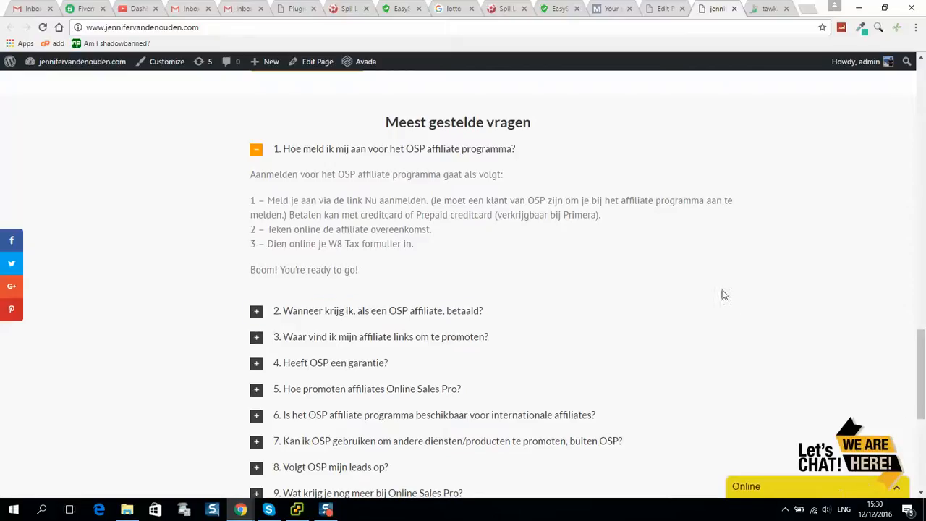
scroll(down, 3)
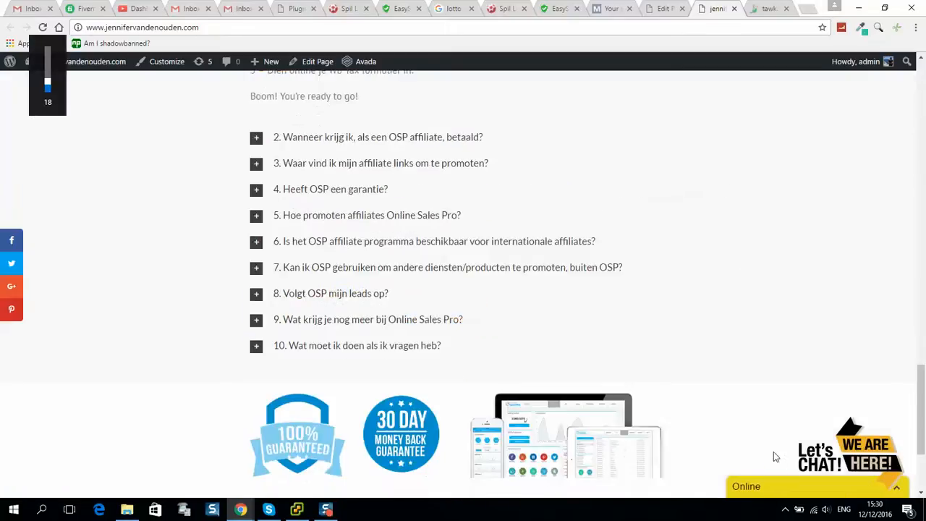
click(814, 456)
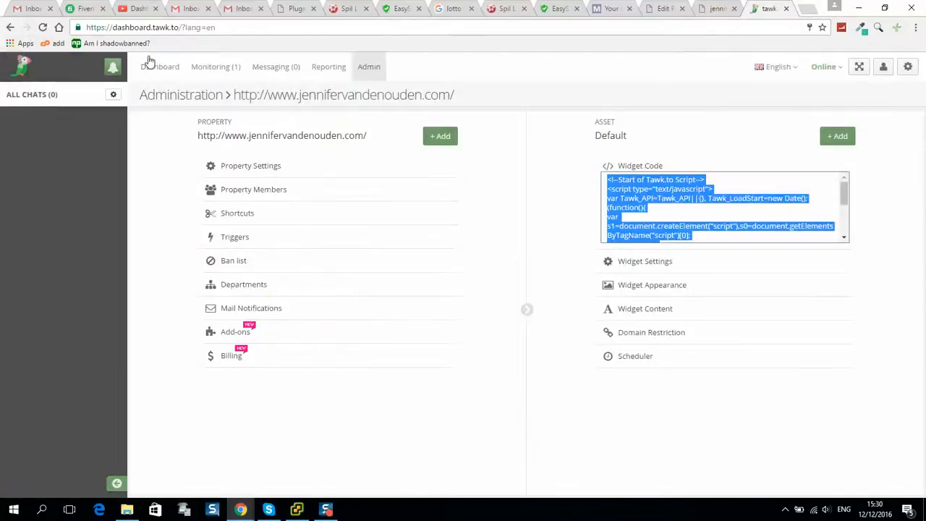
Open the visitor's conversation in the tawk.to Chats list and reply 'sdfsdf'
click(215, 67)
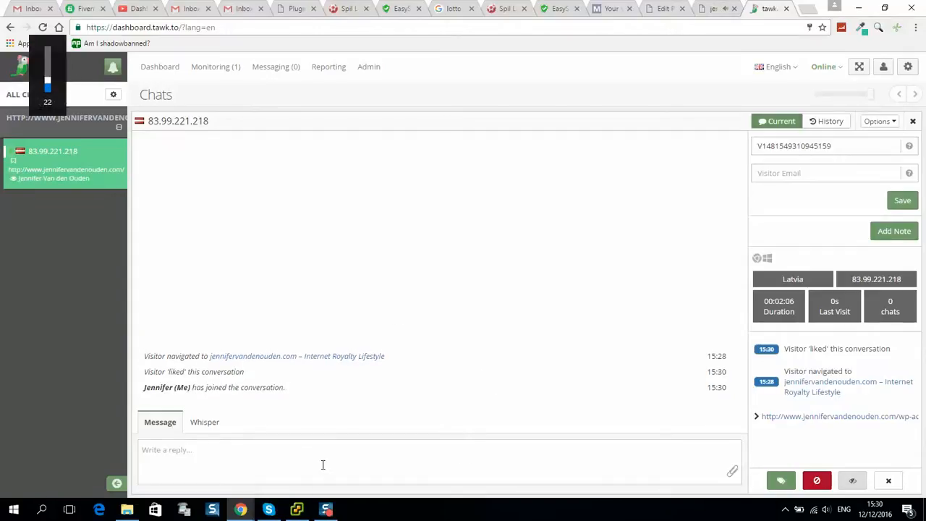
text(sdfsdf)
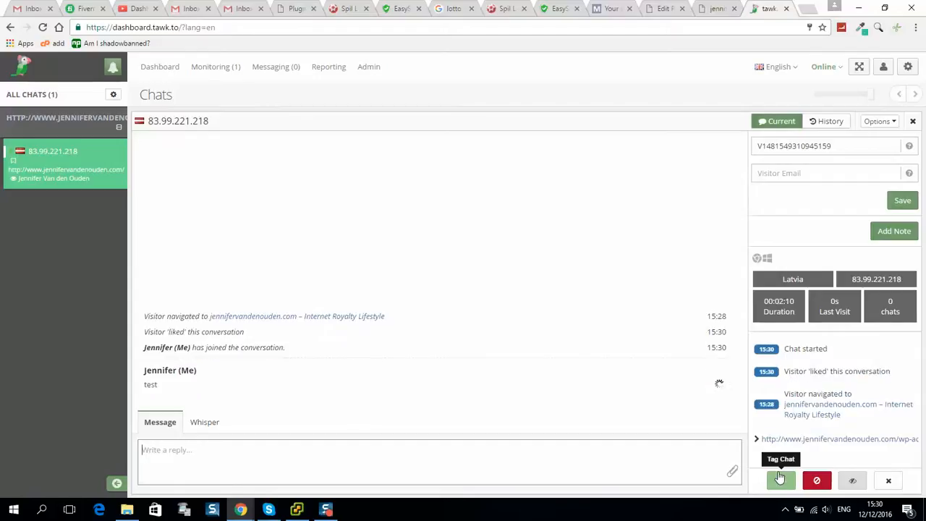
click(723, 8)
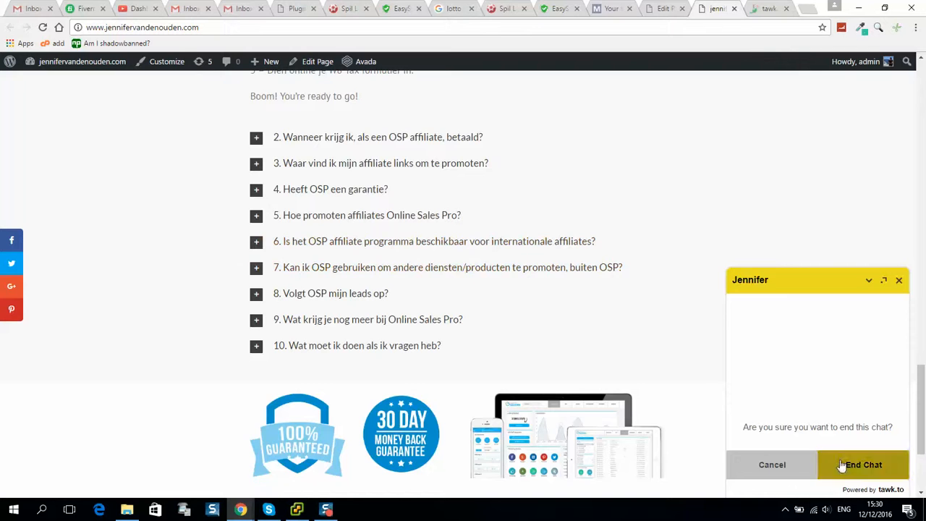
Confirm End Chat in the live site widget and return to the tawk.to dashboard
click(862, 465)
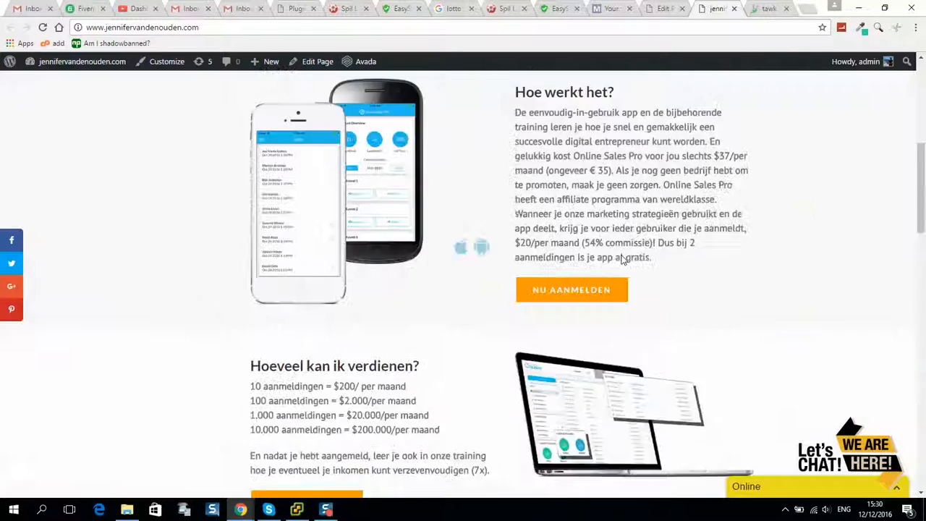
scroll(down, 3)
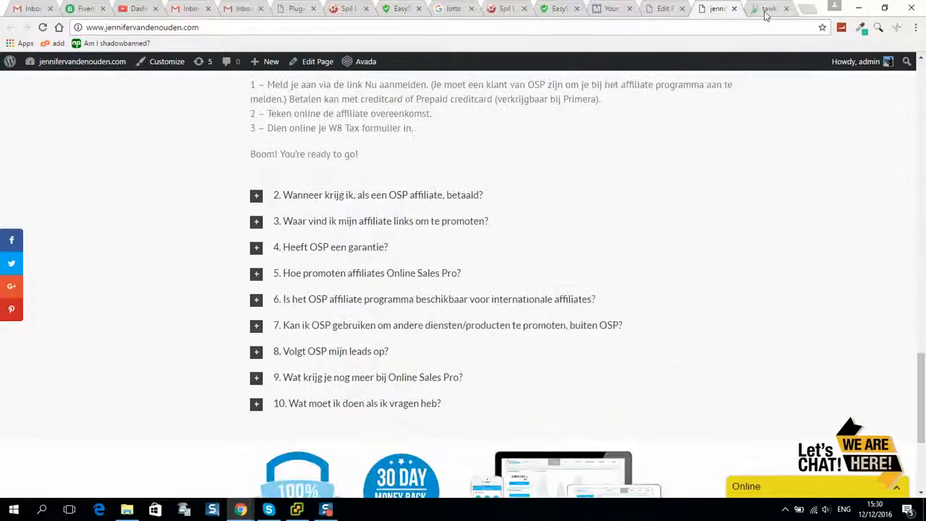
click(767, 8)
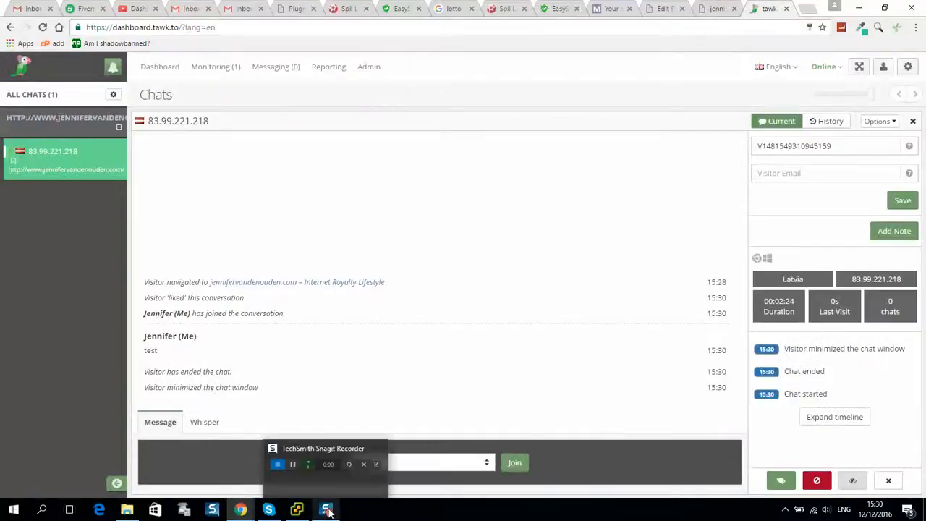